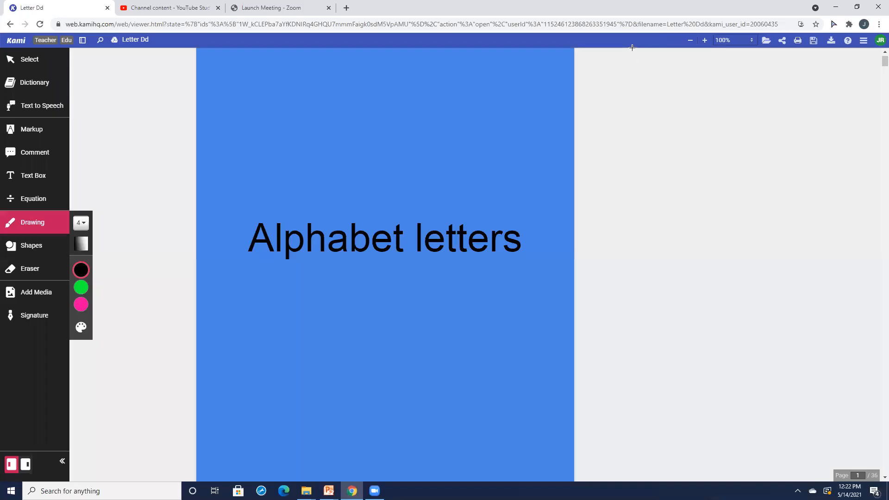
{"action": "mouse_move", "coordinate": [586, 123]}
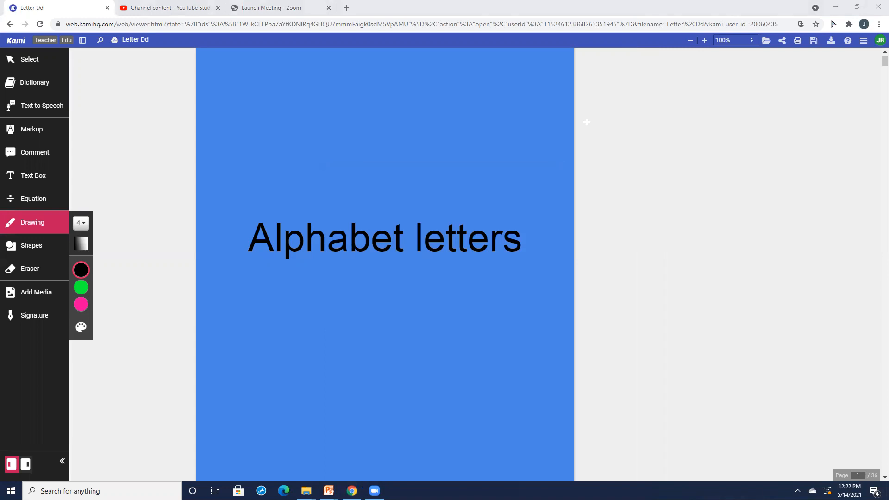
{"action": "mouse_move", "coordinate": [679, 250]}
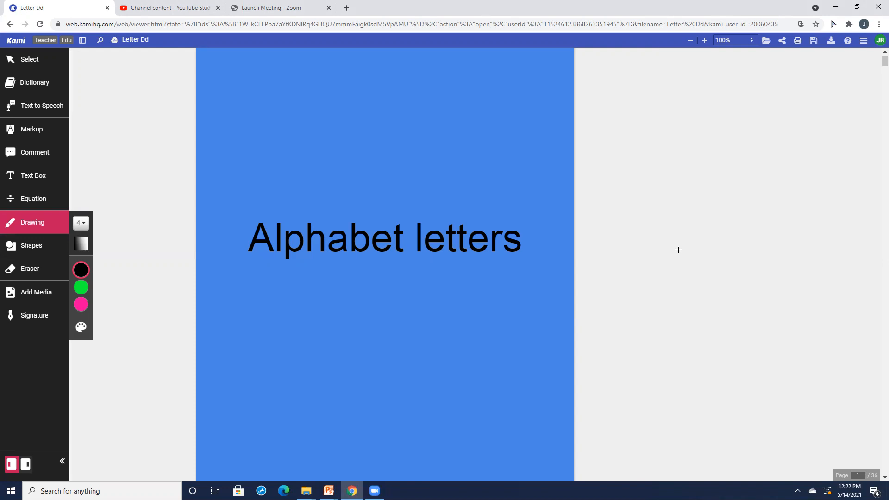
{"action": "mouse_move", "coordinate": [598, 205]}
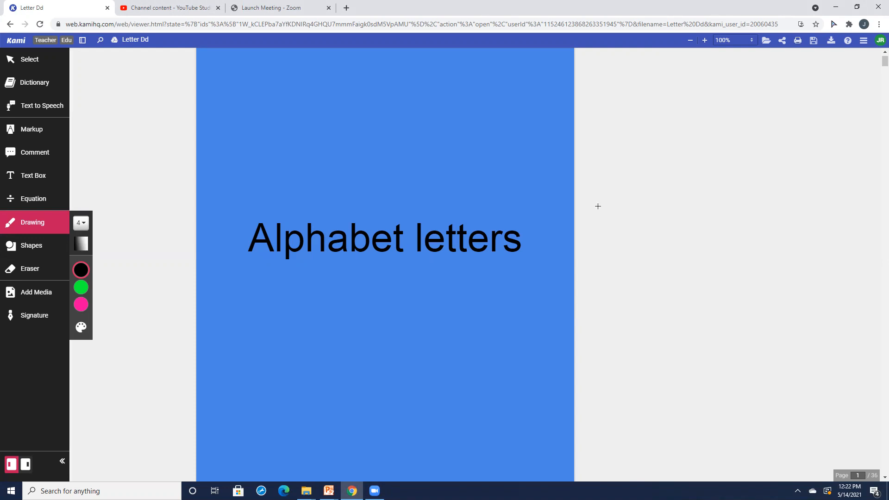
{"action": "mouse_move", "coordinate": [545, 31]}
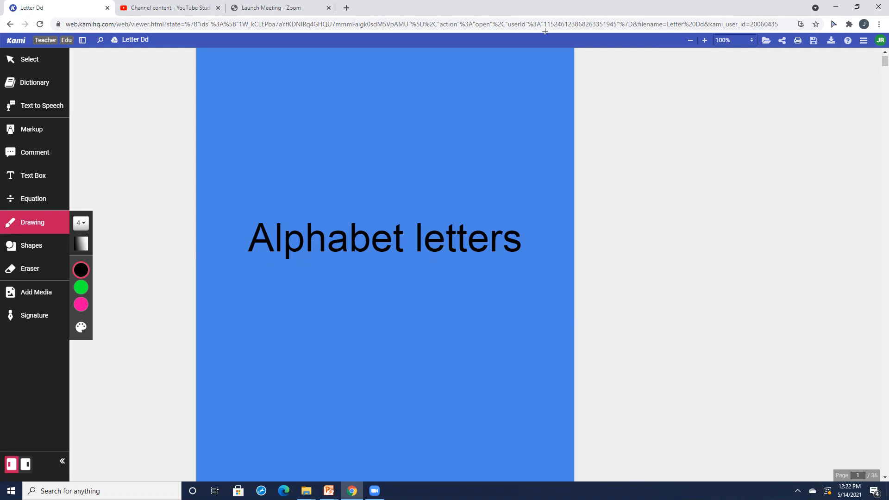
{"action": "mouse_move", "coordinate": [648, 194]}
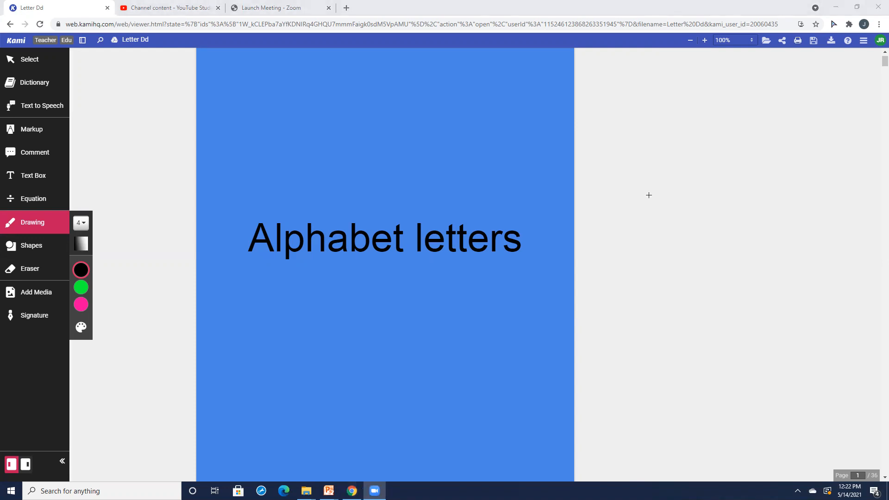
{"action": "mouse_move", "coordinate": [678, 200]}
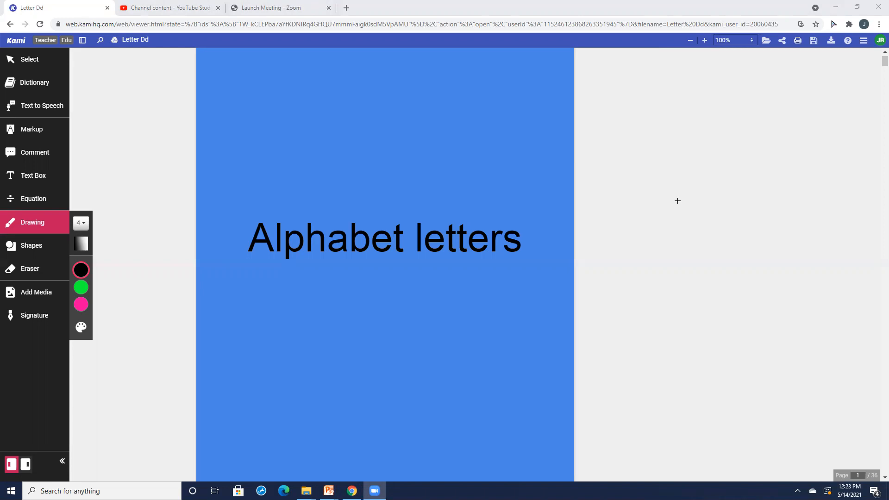
Step: Scroll down from page 1 past the Oo, Ii, Uu, Ee, Aa and Cc cards to the Bb bat card on page 9
{"action": "scroll", "scroll_direction": "down", "scroll_amount": 3}
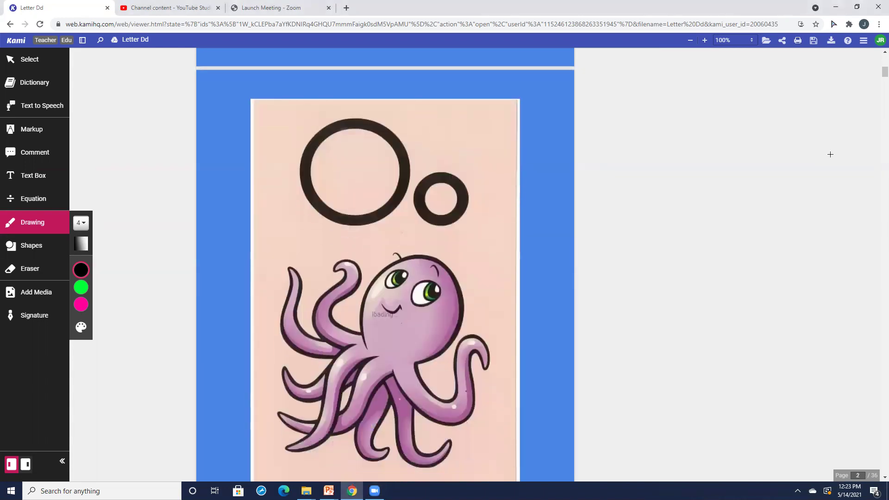
{"action": "scroll", "scroll_direction": "down", "scroll_amount": 3}
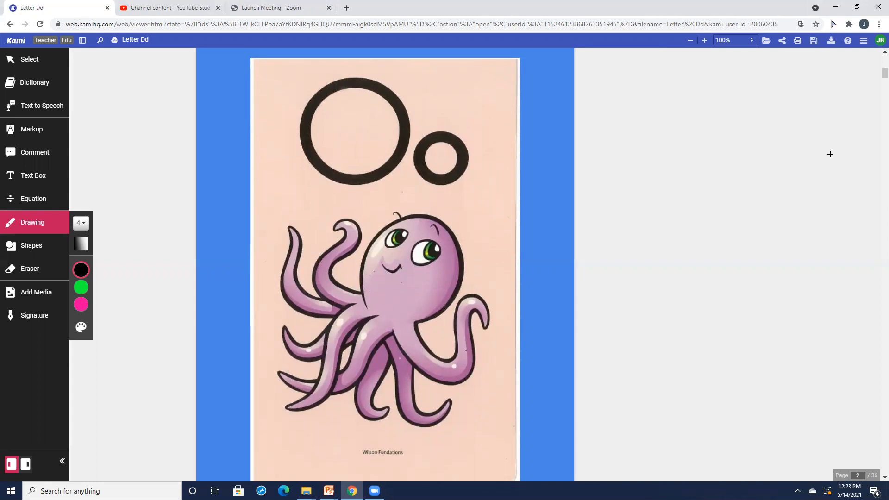
{"action": "scroll", "scroll_direction": "down", "scroll_amount": 3}
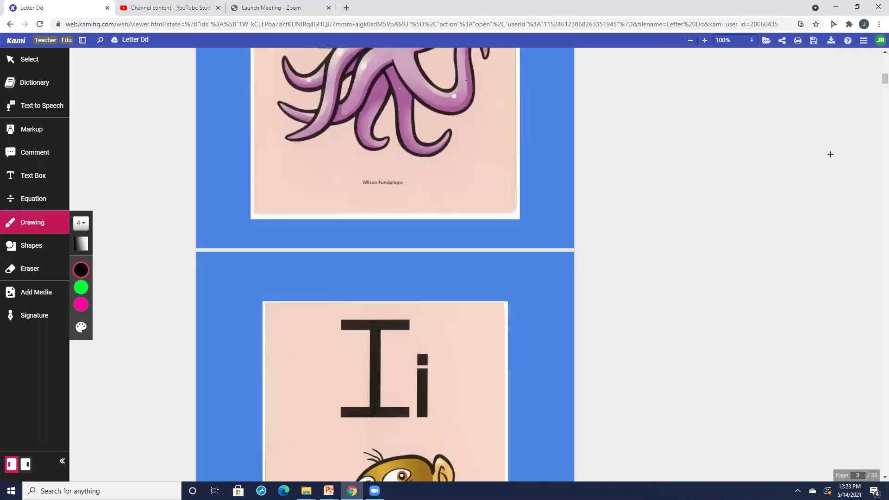
{"action": "scroll", "scroll_direction": "down", "scroll_amount": 3}
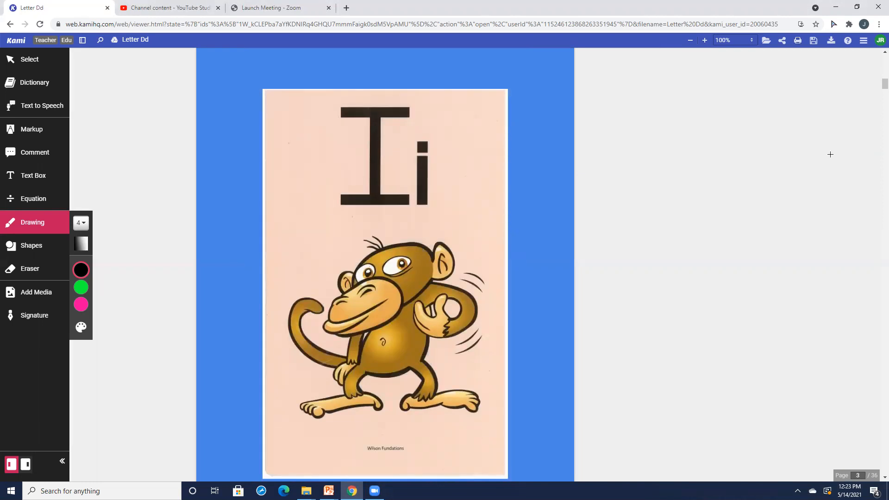
{"action": "scroll", "scroll_direction": "down", "scroll_amount": 3}
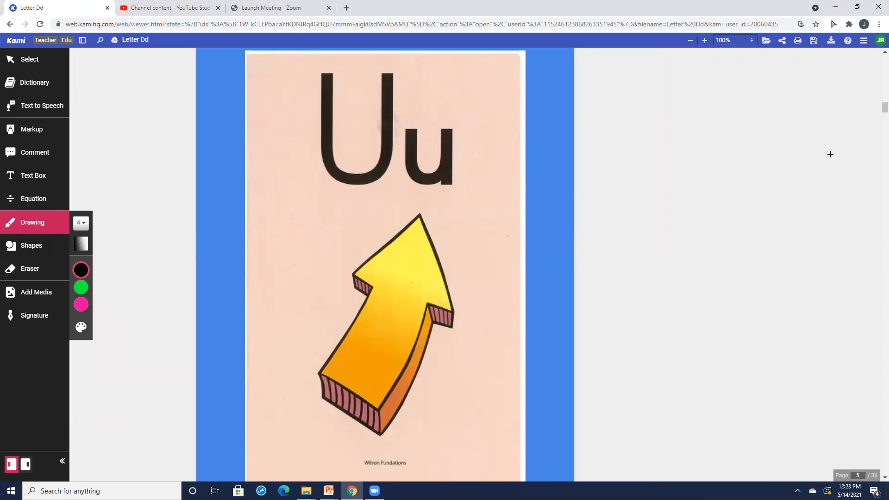
{"action": "scroll", "scroll_direction": "down", "scroll_amount": 3}
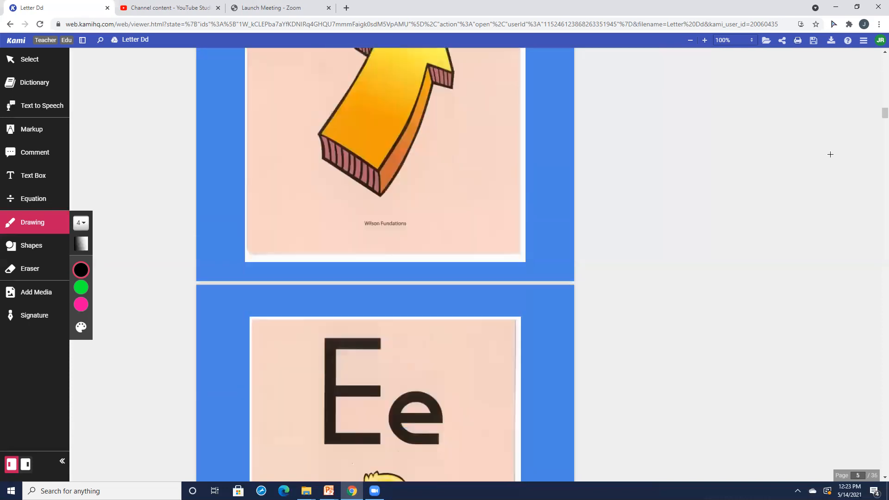
{"action": "scroll", "scroll_direction": "down", "scroll_amount": 3}
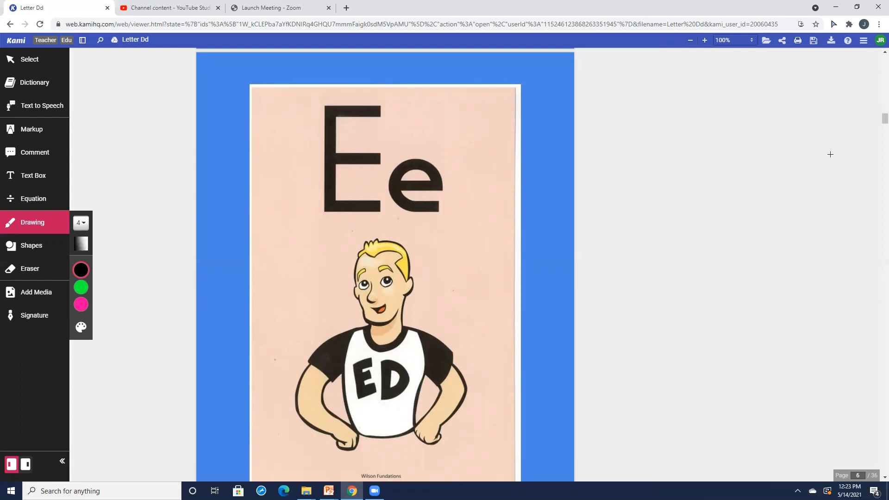
{"action": "scroll", "scroll_direction": "down", "scroll_amount": 3}
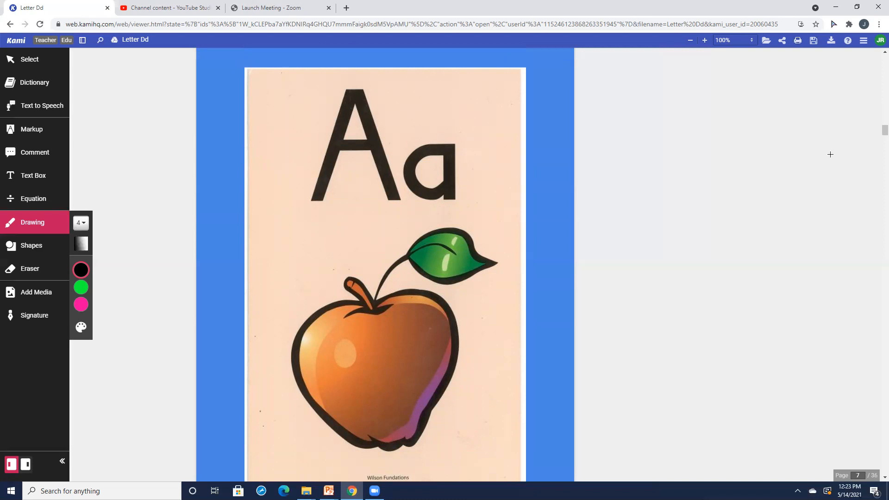
{"action": "scroll", "scroll_direction": "down", "scroll_amount": 3}
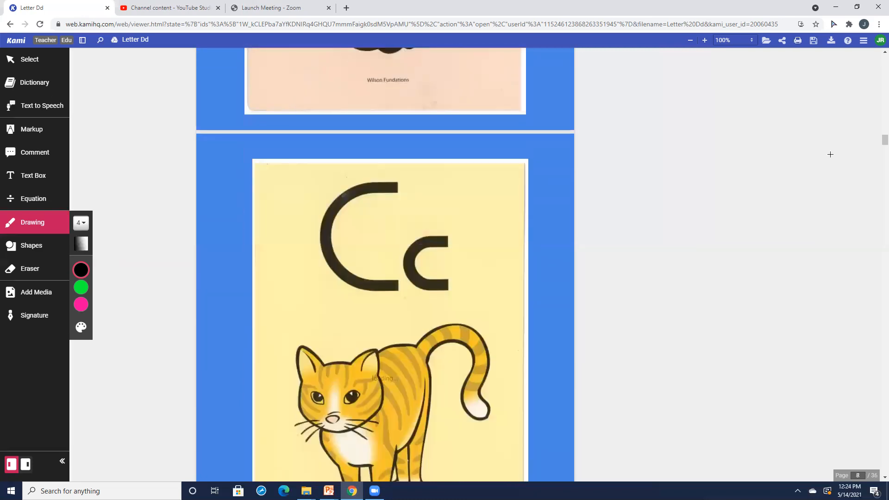
{"action": "scroll", "scroll_direction": "down", "scroll_amount": 3}
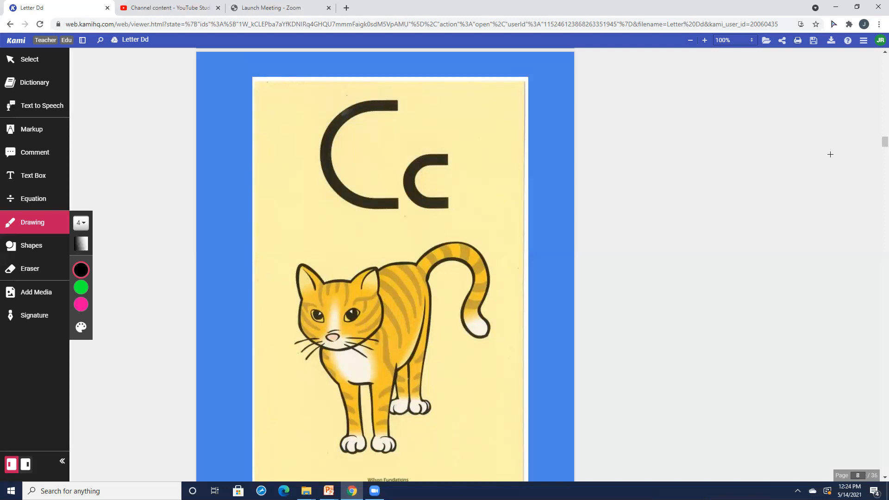
{"action": "scroll", "scroll_direction": "down", "scroll_amount": 3}
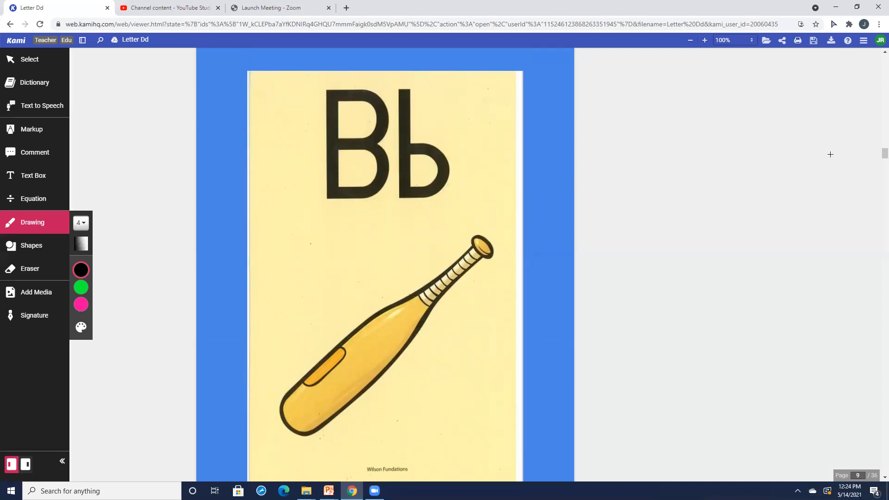
Step: Scroll down past the Dd, Hh, Kk, Jj and Ll cards to the Gg board game card on page 17
{"action": "scroll", "scroll_direction": "down", "scroll_amount": 3}
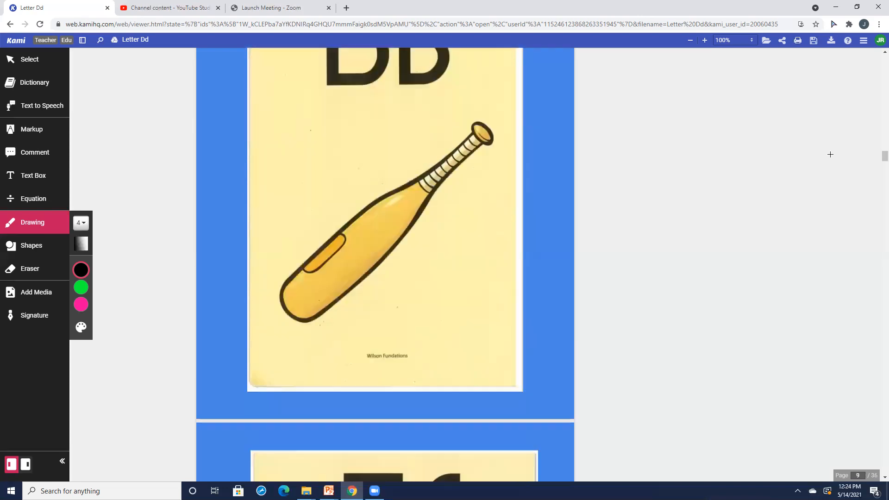
{"action": "scroll", "scroll_direction": "down", "scroll_amount": 3}
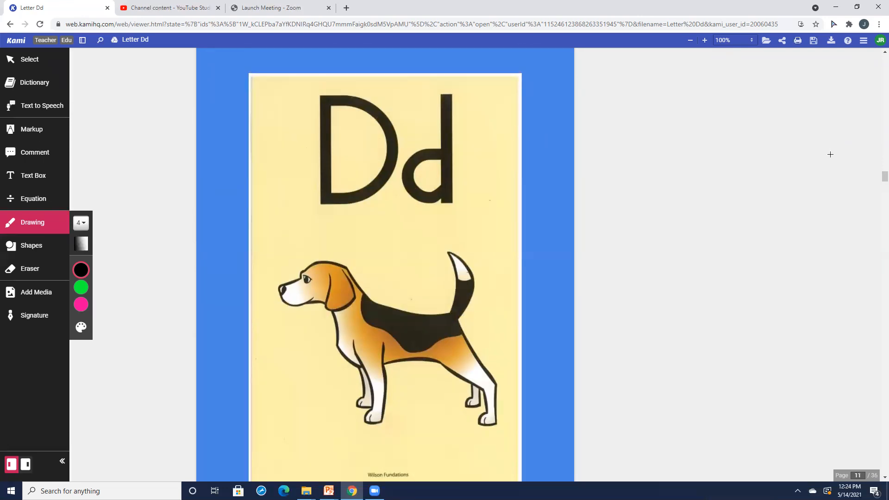
{"action": "scroll", "scroll_direction": "down", "scroll_amount": 3}
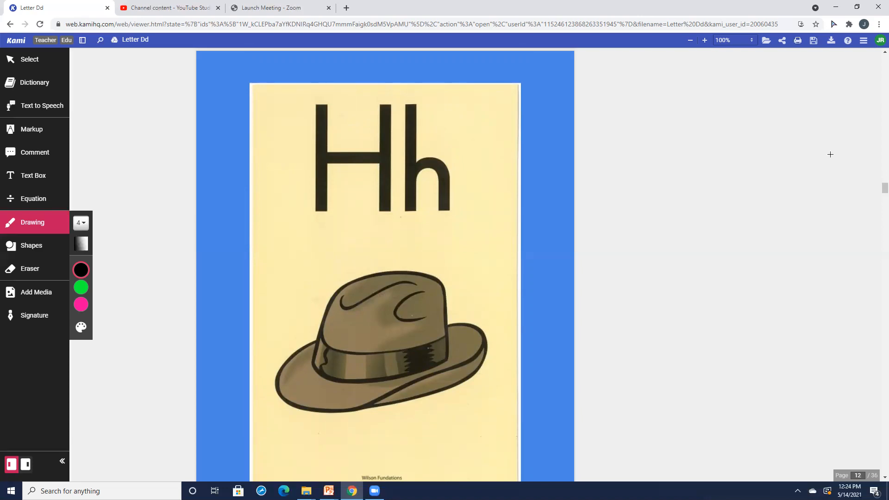
{"action": "scroll", "scroll_direction": "down", "scroll_amount": 3}
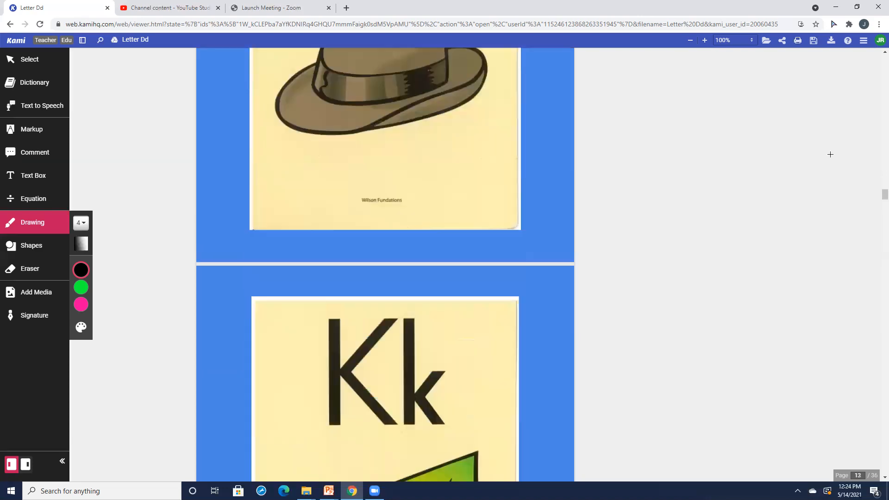
{"action": "scroll", "scroll_direction": "down", "scroll_amount": 3}
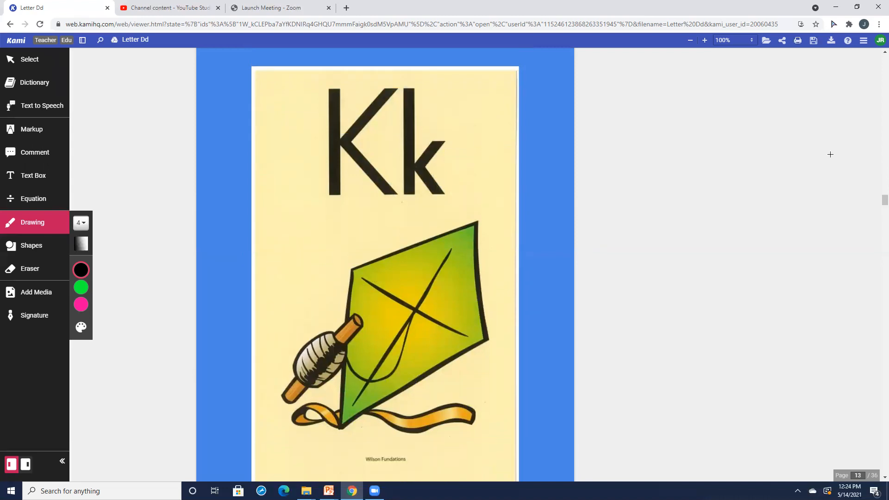
{"action": "scroll", "scroll_direction": "down", "scroll_amount": 3}
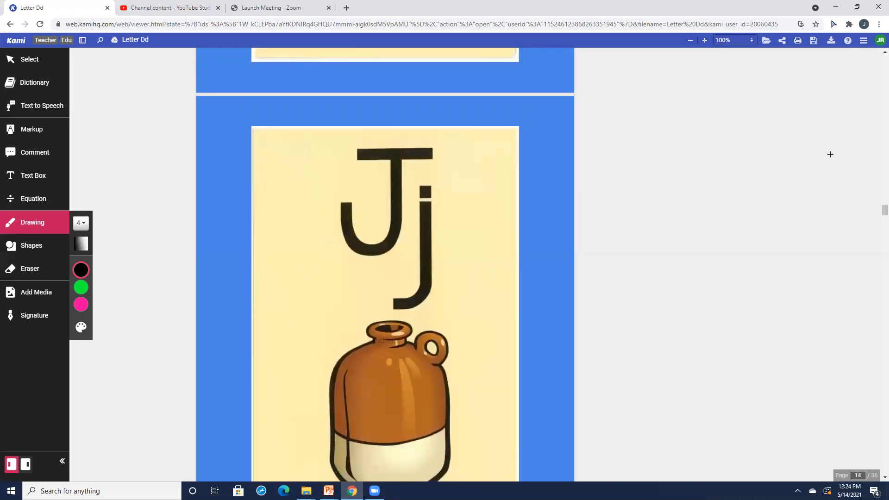
{"action": "scroll", "scroll_direction": "down", "scroll_amount": 3}
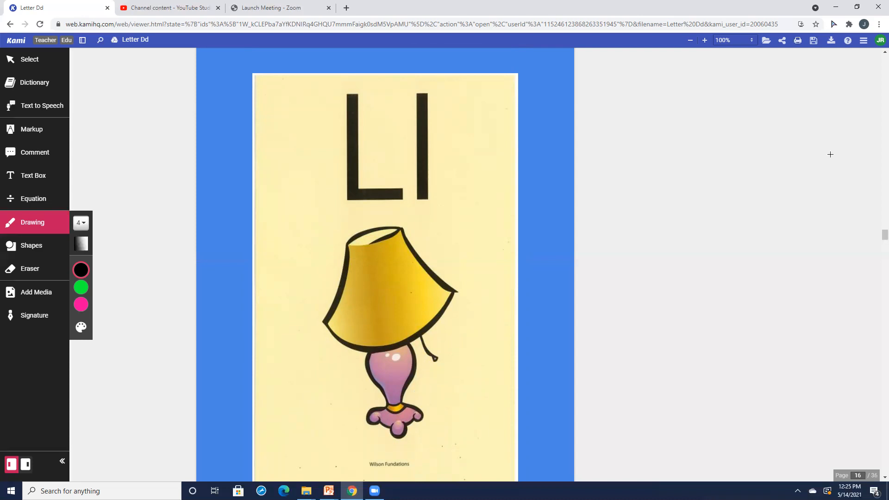
{"action": "scroll", "scroll_direction": "down", "scroll_amount": 3}
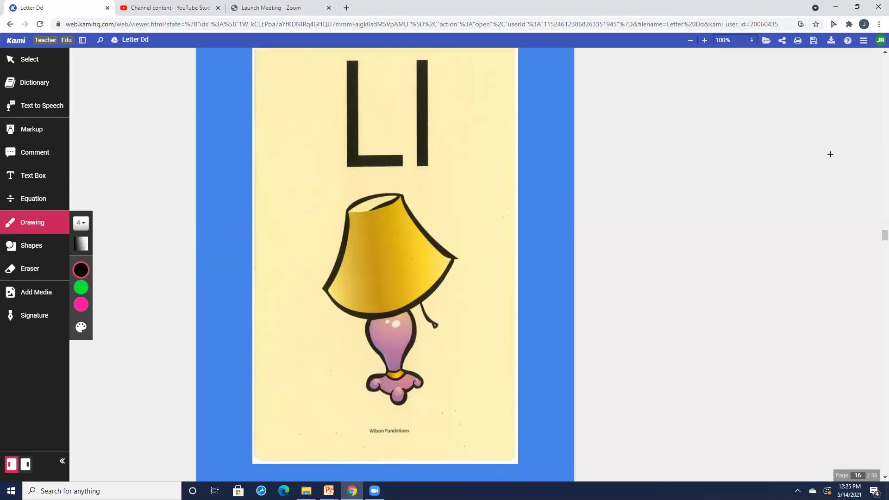
{"action": "scroll", "scroll_direction": "down", "scroll_amount": 3}
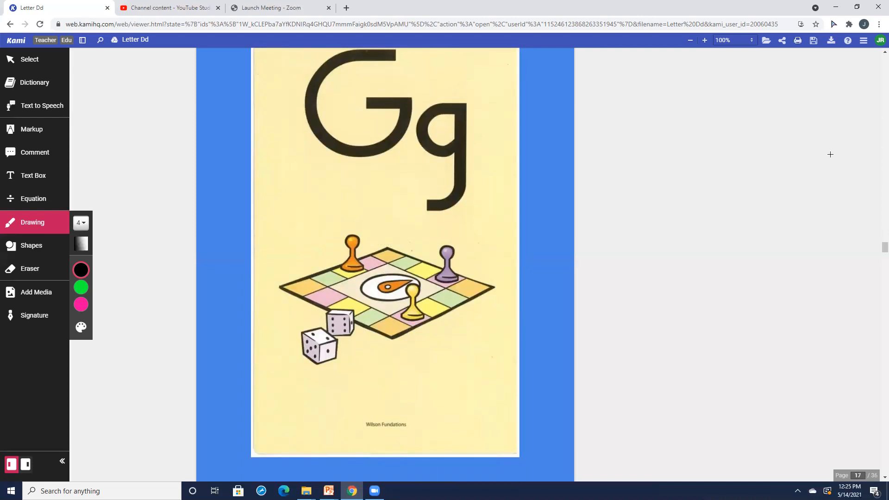
Step: Scroll down past the Nn, Rr, Ww, Vv, Zz and Xx cards to the Letter of the Day page 28
{"action": "scroll", "scroll_direction": "down", "scroll_amount": 3}
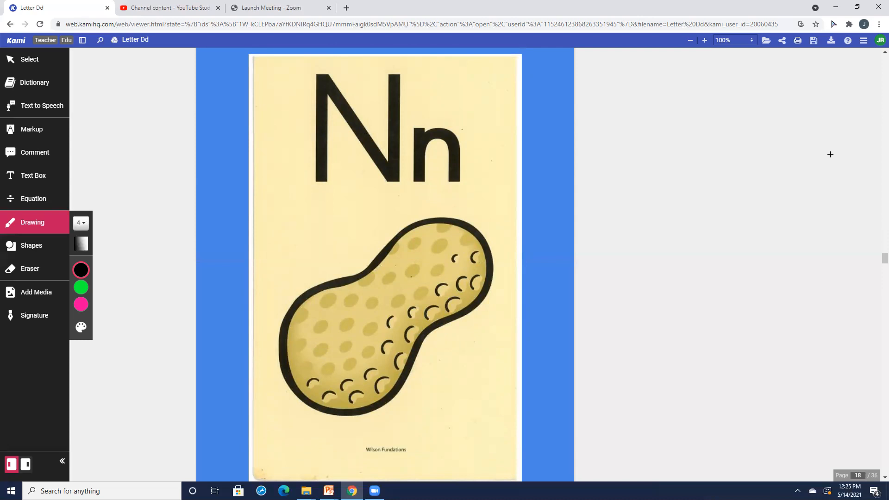
{"action": "scroll", "scroll_direction": "down", "scroll_amount": 3}
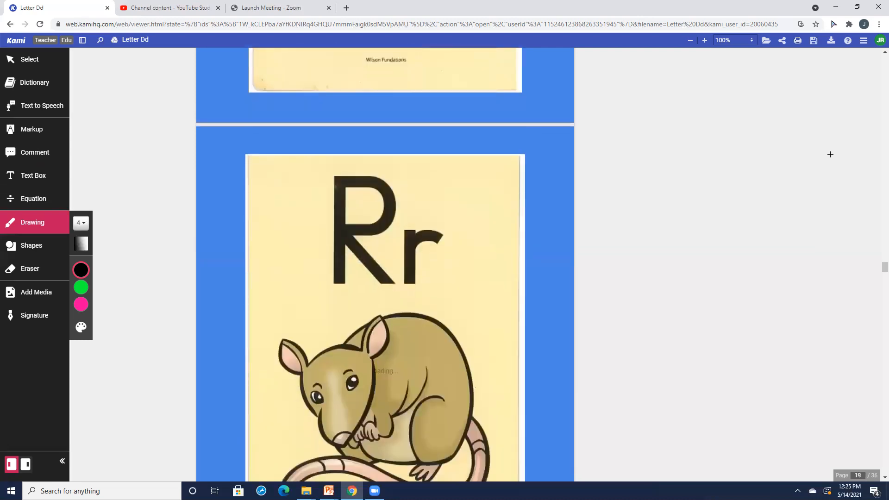
{"action": "scroll", "scroll_direction": "down", "scroll_amount": 3}
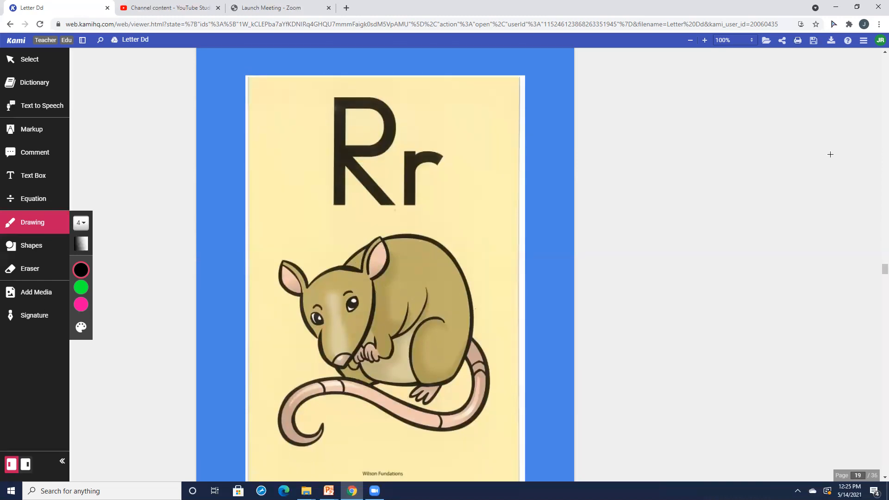
{"action": "scroll", "scroll_direction": "down", "scroll_amount": 3}
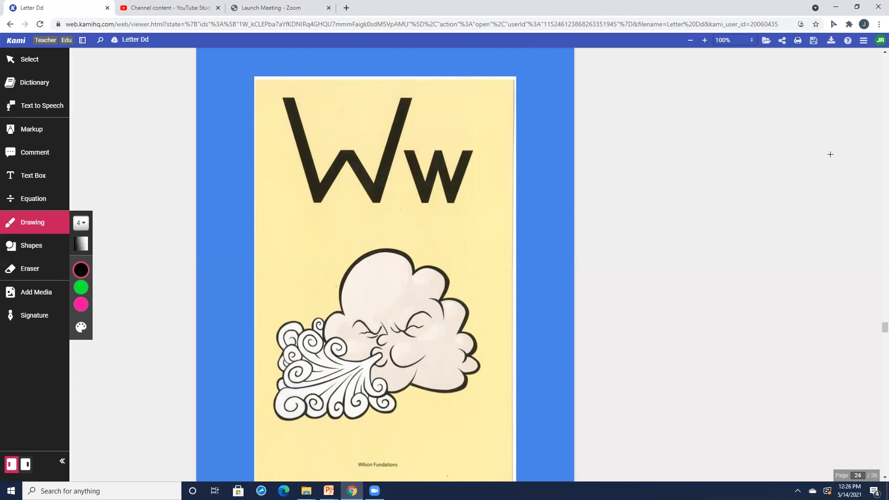
{"action": "scroll", "scroll_direction": "down", "scroll_amount": 3}
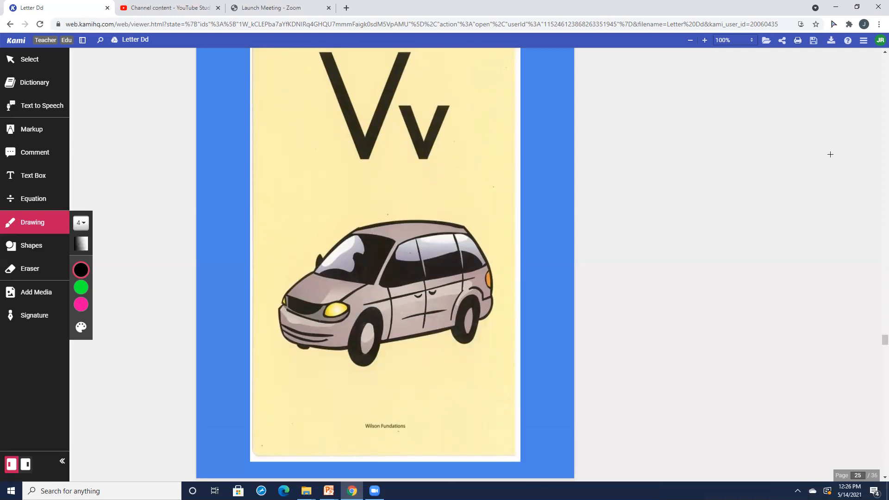
{"action": "scroll", "scroll_direction": "down", "scroll_amount": 3}
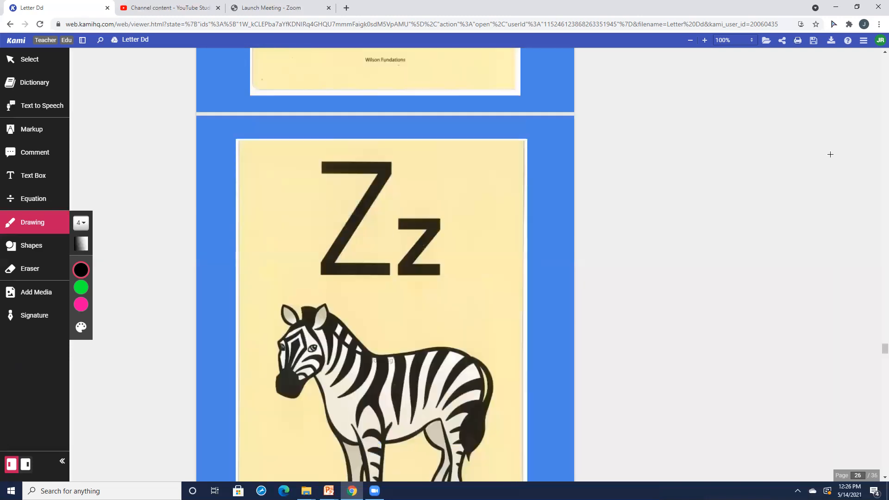
{"action": "scroll", "scroll_direction": "down", "scroll_amount": 3}
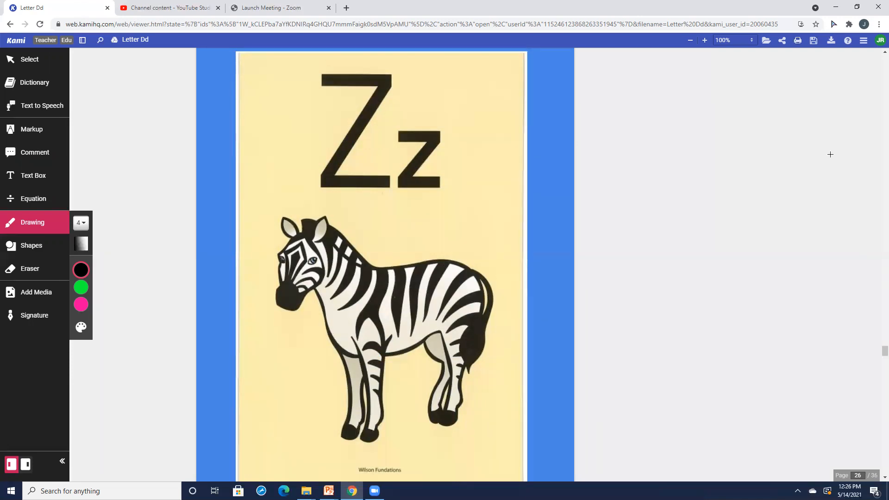
{"action": "scroll", "scroll_direction": "down", "scroll_amount": 3}
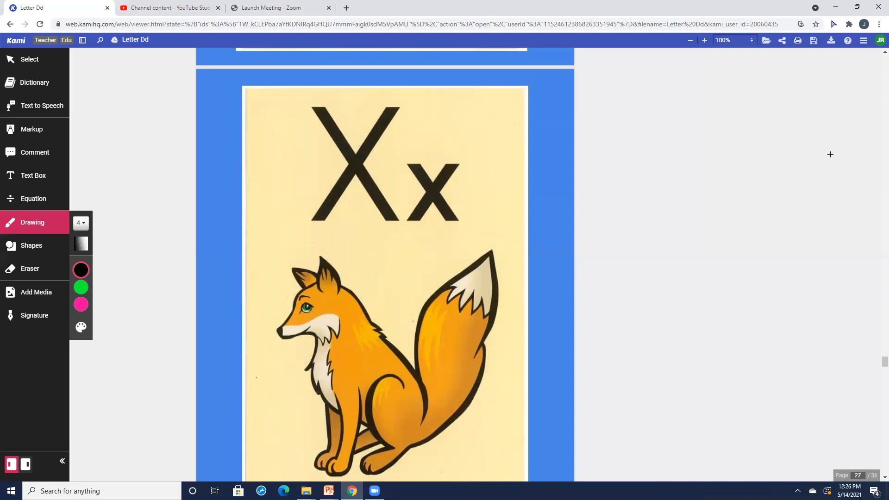
{"action": "scroll", "scroll_direction": "down", "scroll_amount": 3}
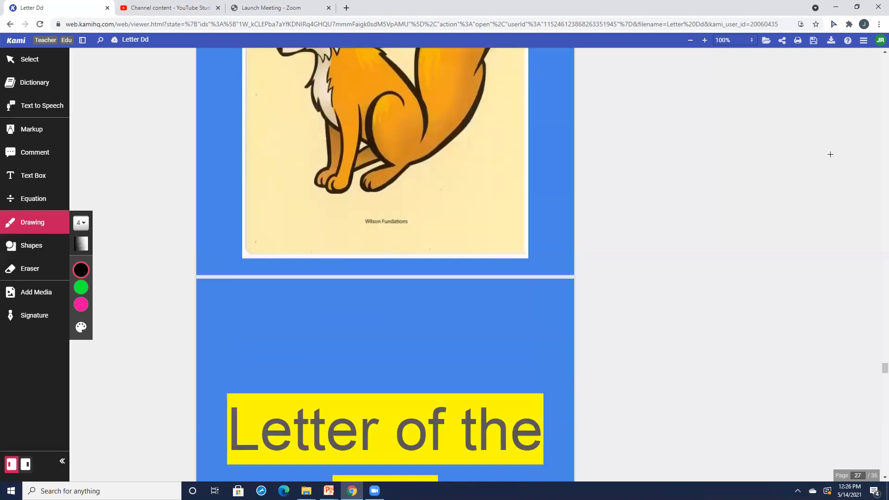
{"action": "scroll", "scroll_direction": "down", "scroll_amount": 3}
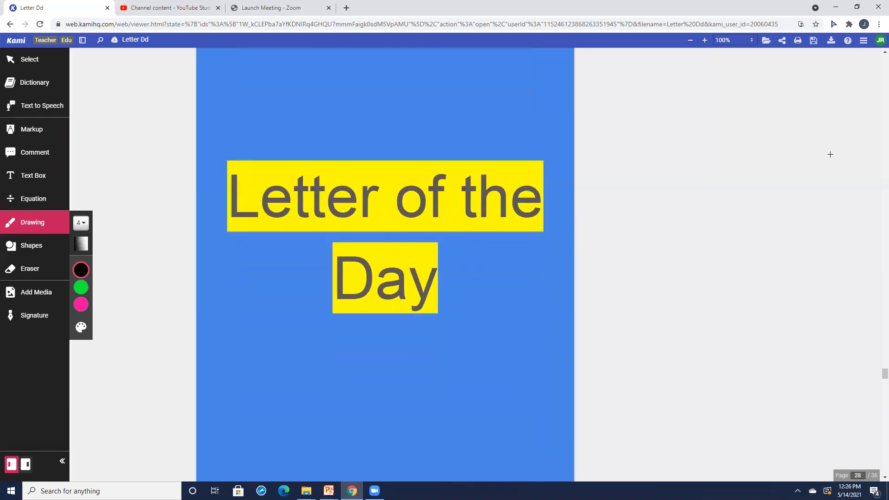
Step: Scroll down through the dog, dolphin, dinosaur, daisy and dice pictures to the Dd card and lined writing page
{"action": "scroll", "scroll_direction": "down", "scroll_amount": 3}
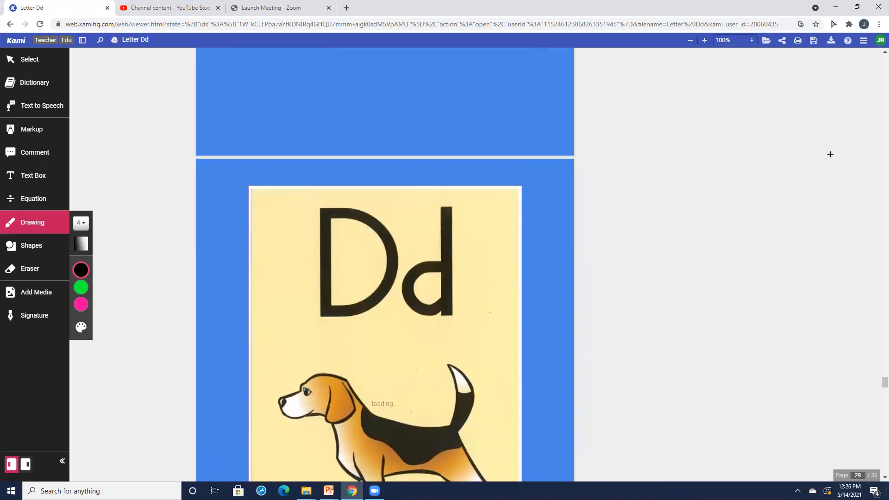
{"action": "scroll", "scroll_direction": "down", "scroll_amount": 3}
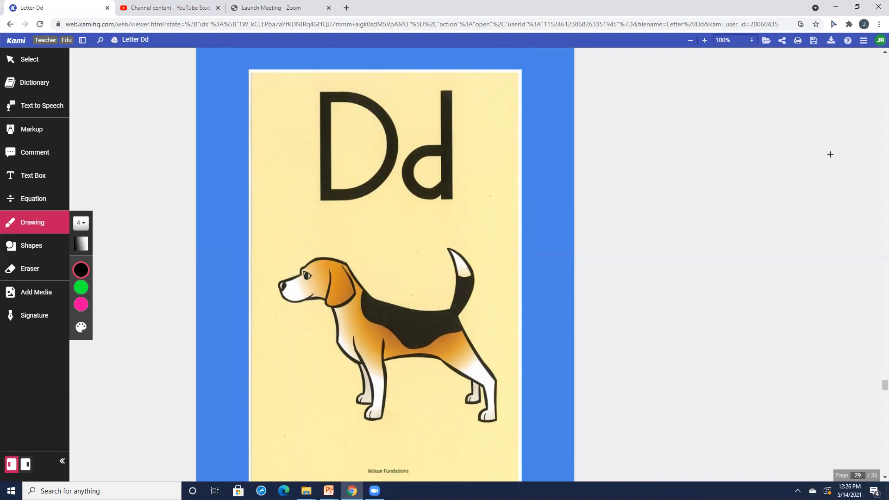
{"action": "scroll", "scroll_direction": "down", "scroll_amount": 3}
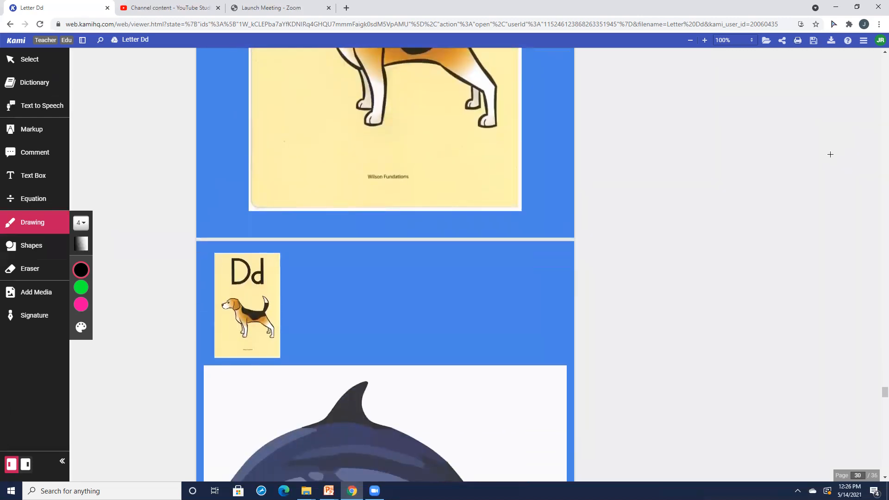
{"action": "scroll", "scroll_direction": "down", "scroll_amount": 3}
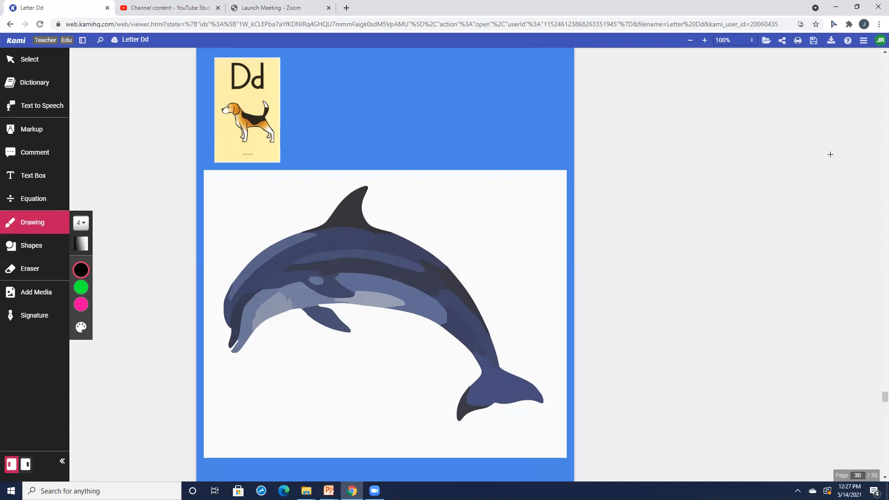
{"action": "scroll", "scroll_direction": "down", "scroll_amount": 3}
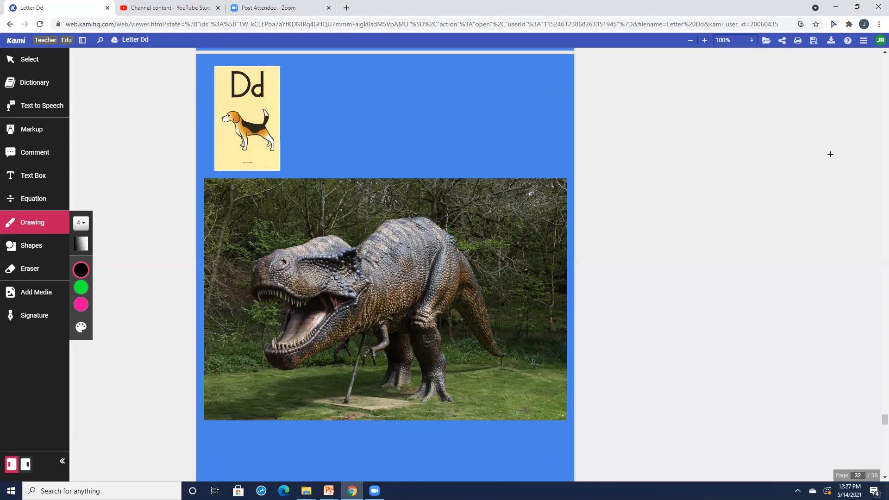
{"action": "scroll", "scroll_direction": "down", "scroll_amount": 3}
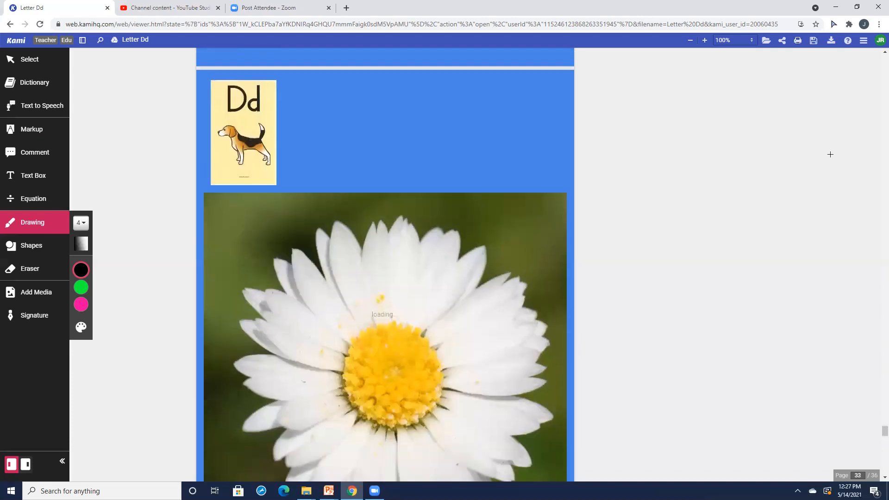
{"action": "scroll", "scroll_direction": "down", "scroll_amount": 3}
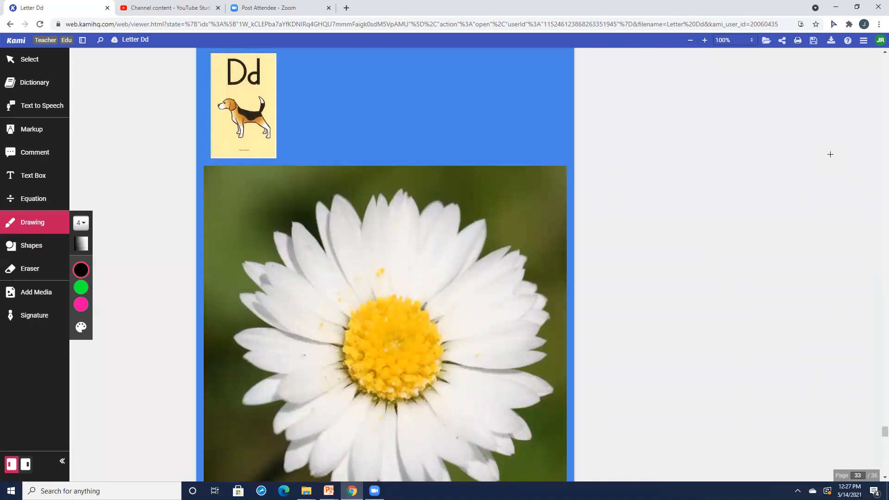
{"action": "scroll", "scroll_direction": "down", "scroll_amount": 3}
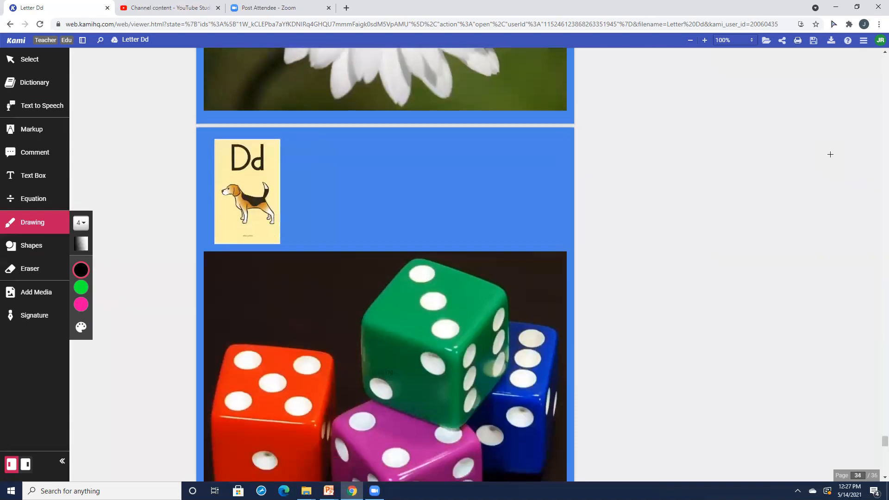
{"action": "scroll", "scroll_direction": "down", "scroll_amount": 3}
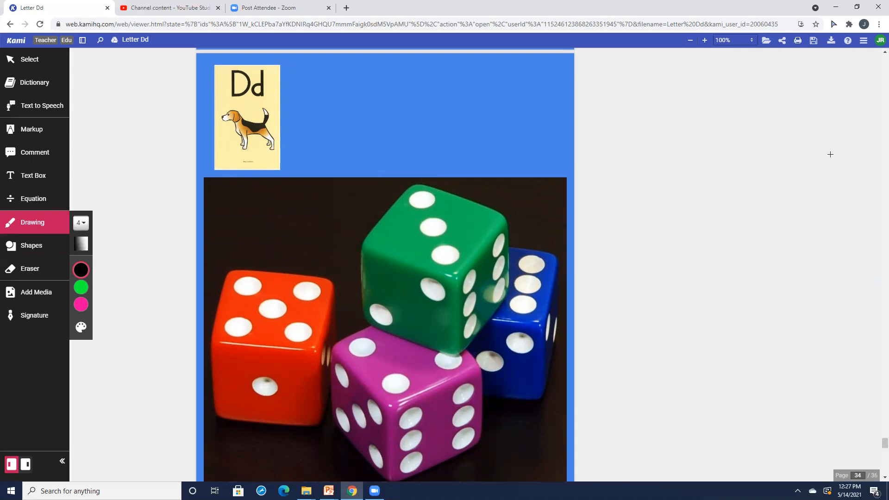
{"action": "scroll", "scroll_direction": "down", "scroll_amount": 3}
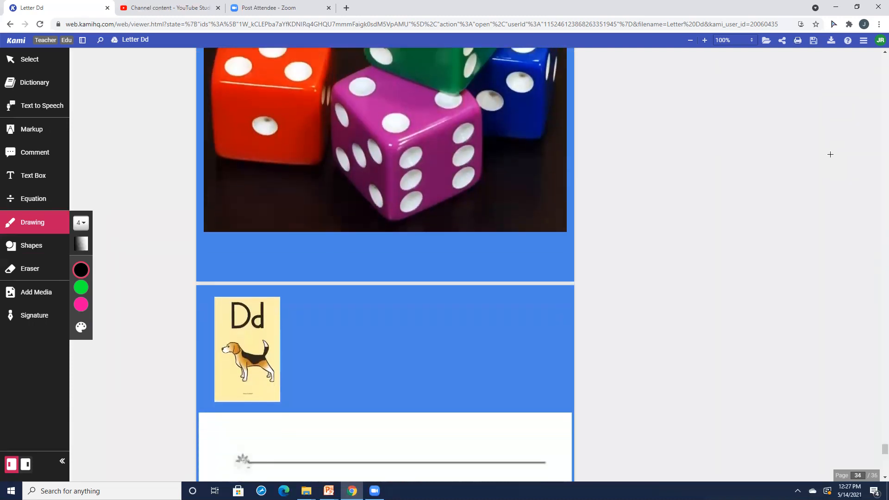
Step: Draw the first uppercase D on the top handwriting line with the black Drawing pen
{"action": "scroll", "scroll_direction": "down", "scroll_amount": 3}
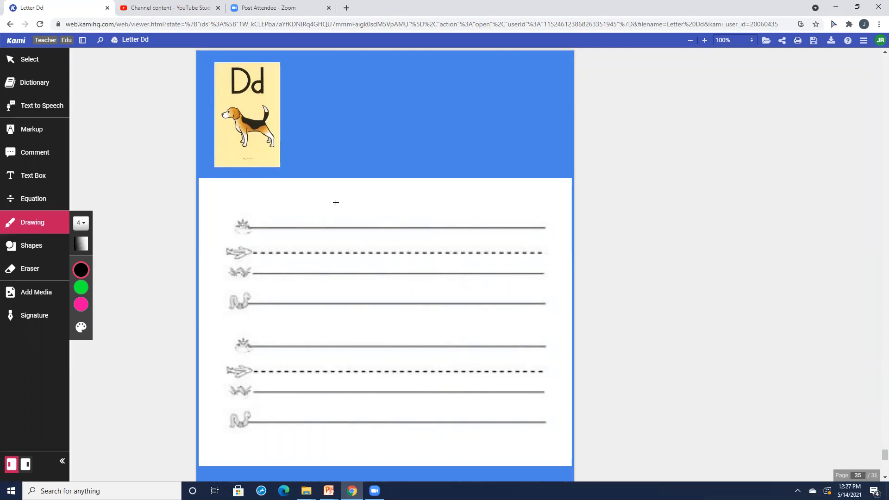
{"action": "mouse_move", "coordinate": [279, 226]}
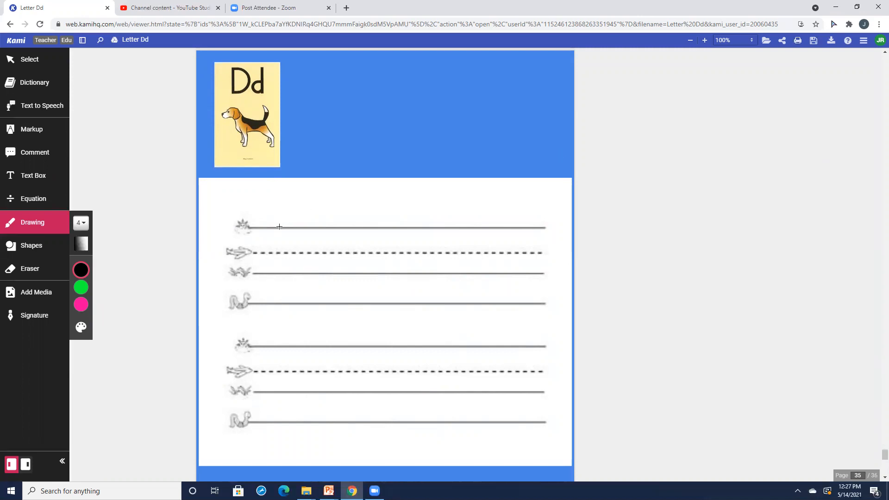
{"action": "left_click_drag", "start_coordinate": [278, 224], "coordinate": [275, 264]}
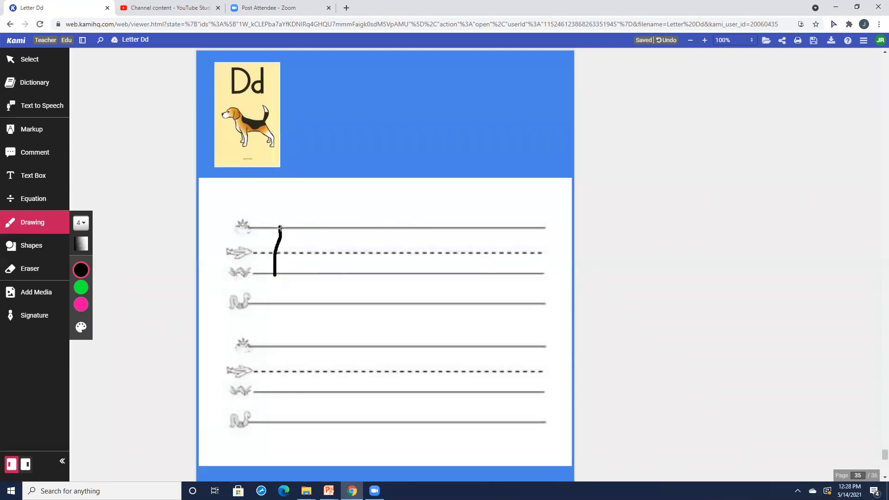
{"action": "left_click_drag", "start_coordinate": [277, 227], "coordinate": [300, 244]}
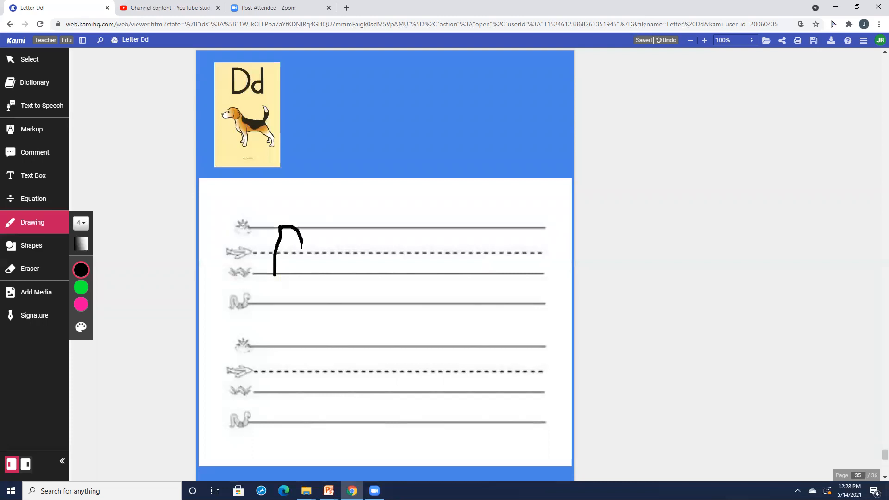
{"action": "left_click_drag", "start_coordinate": [299, 232], "coordinate": [281, 275]}
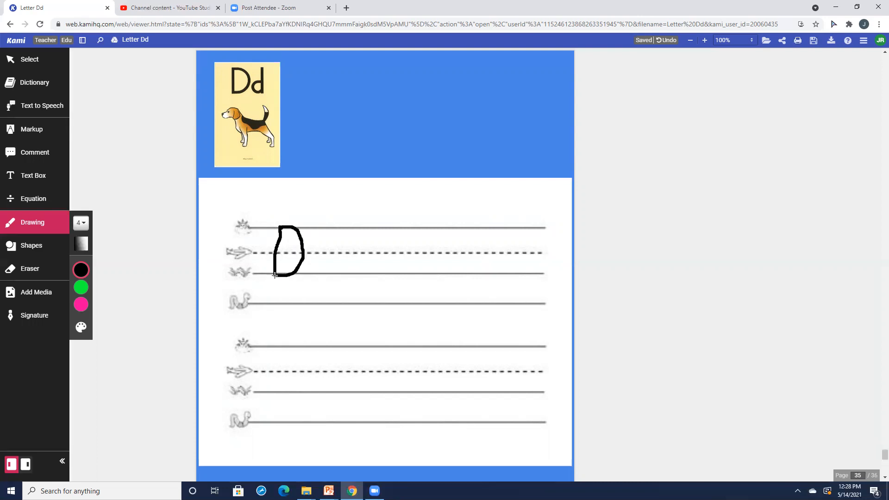
Step: Draw the second and third uppercase D letters along the same top line
{"action": "left_click_drag", "start_coordinate": [379, 229], "coordinate": [379, 244]}
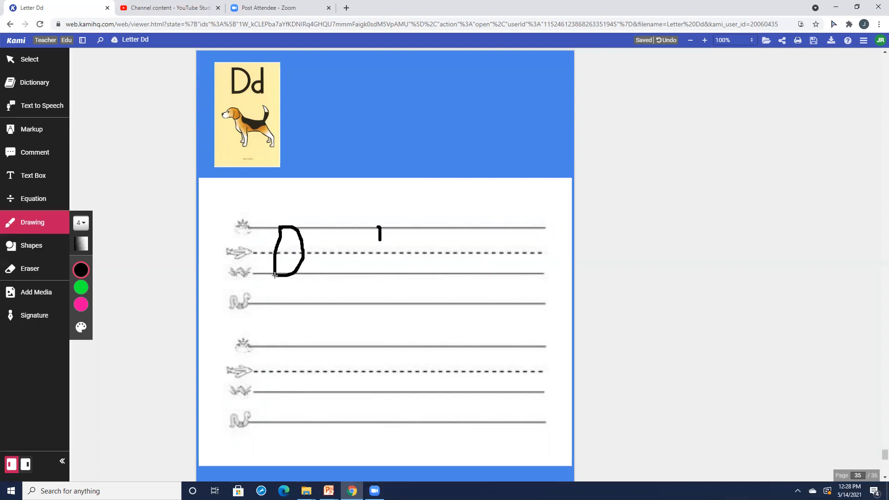
{"action": "left_click_drag", "start_coordinate": [380, 232], "coordinate": [380, 278]}
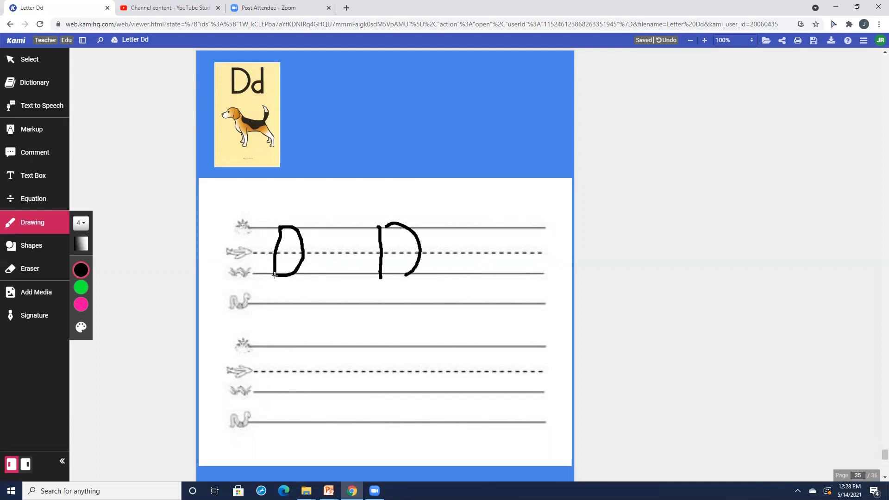
{"action": "left_click_drag", "start_coordinate": [380, 275], "coordinate": [419, 272]}
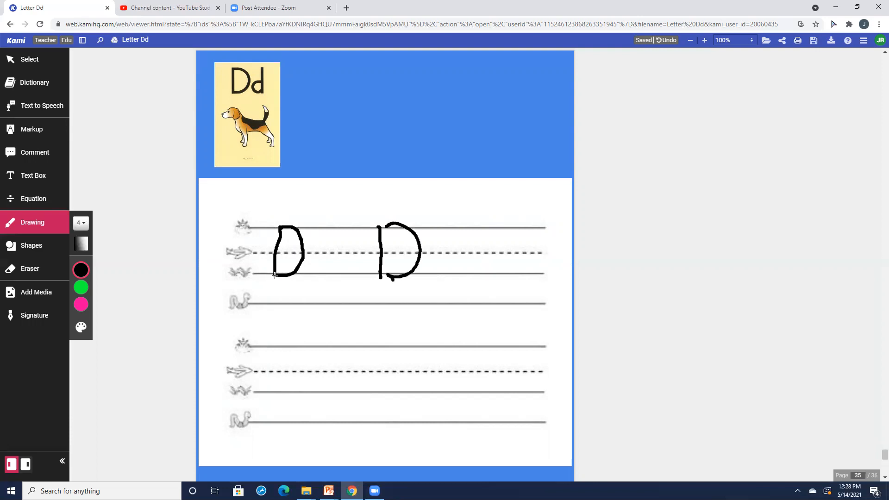
{"action": "left_click", "coordinate": [457, 245]}
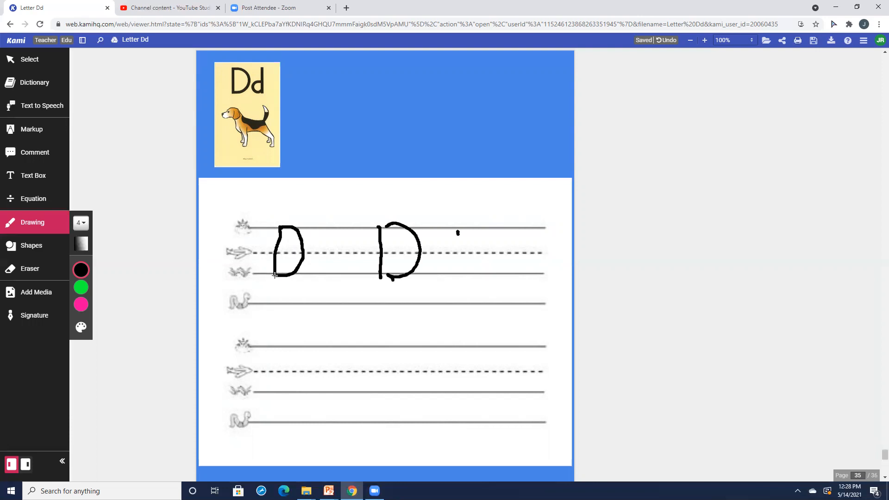
{"action": "left_click_drag", "start_coordinate": [458, 230], "coordinate": [458, 271]}
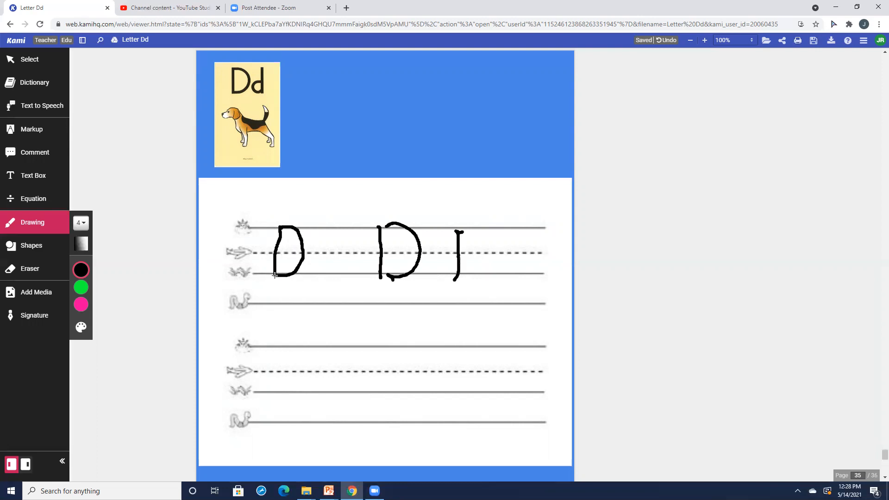
{"action": "left_click_drag", "start_coordinate": [459, 233], "coordinate": [459, 275]}
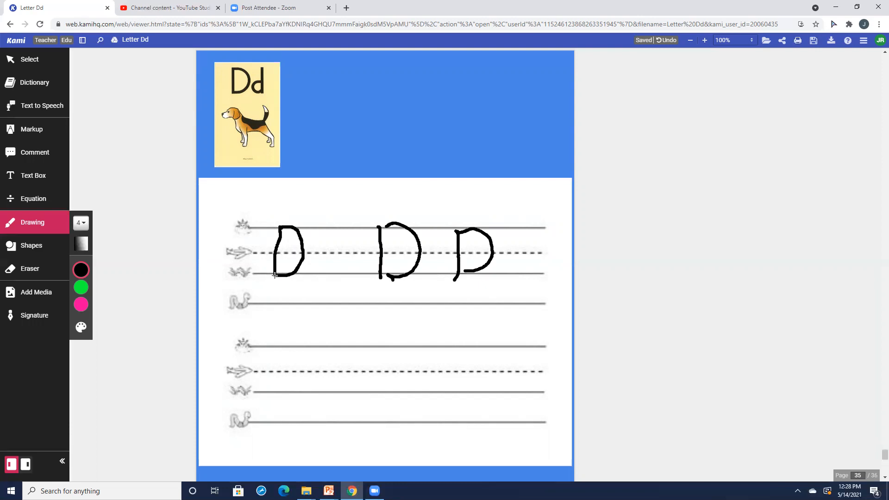
{"action": "mouse_move", "coordinate": [261, 306]}
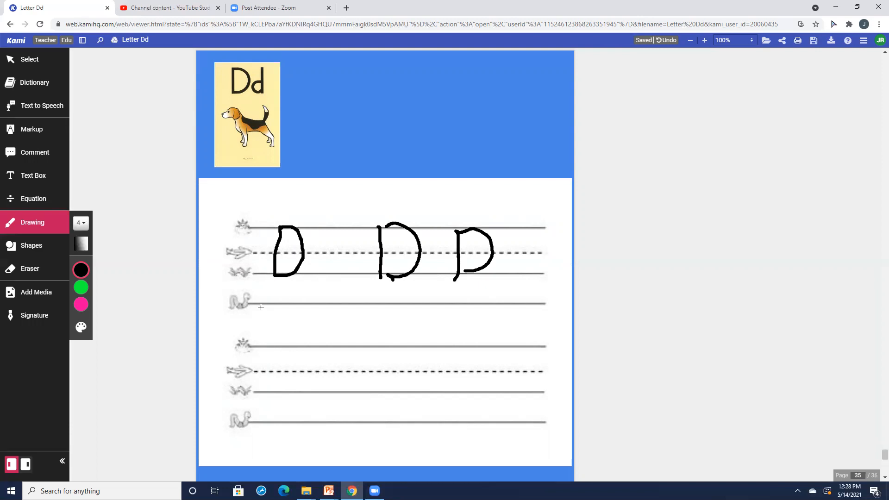
{"action": "mouse_move", "coordinate": [286, 346]}
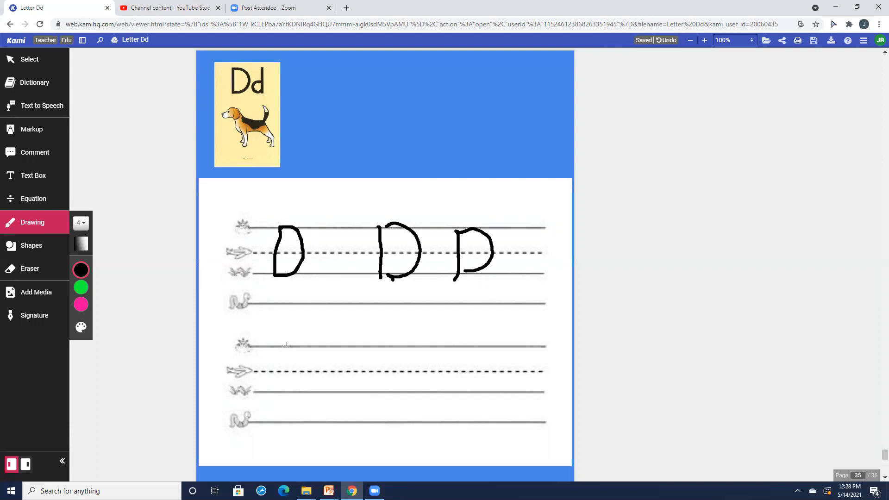
Step: Write the first lowercase d on the second handwriting line
{"action": "left_click_drag", "start_coordinate": [285, 346], "coordinate": [285, 377]}
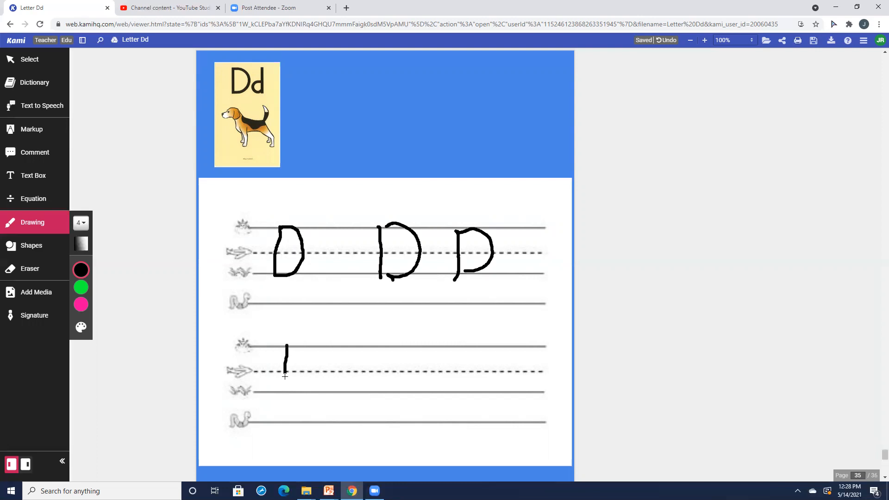
{"action": "left_click_drag", "start_coordinate": [285, 361], "coordinate": [285, 393]}
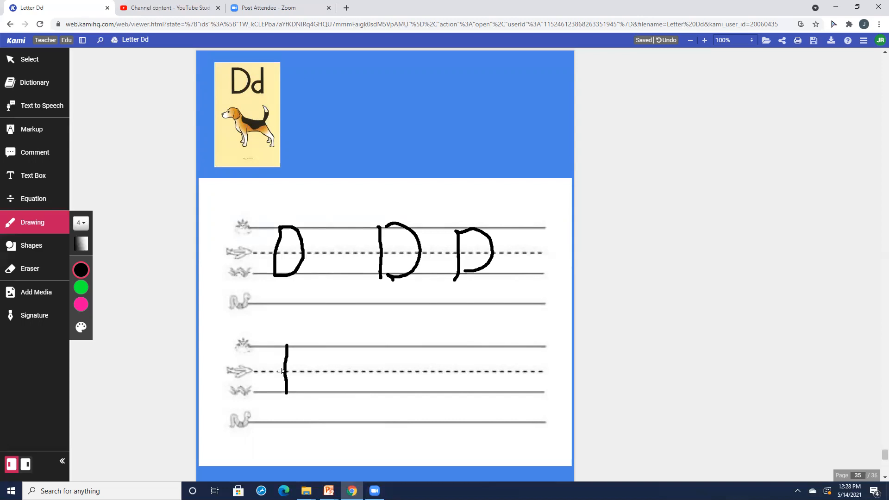
{"action": "left_click_drag", "start_coordinate": [275, 372], "coordinate": [286, 385]}
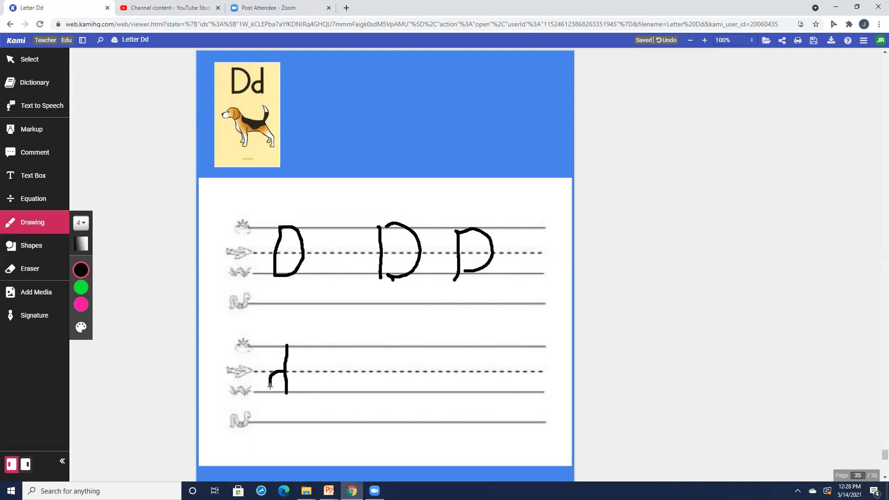
{"action": "left_click_drag", "start_coordinate": [269, 371], "coordinate": [286, 391]}
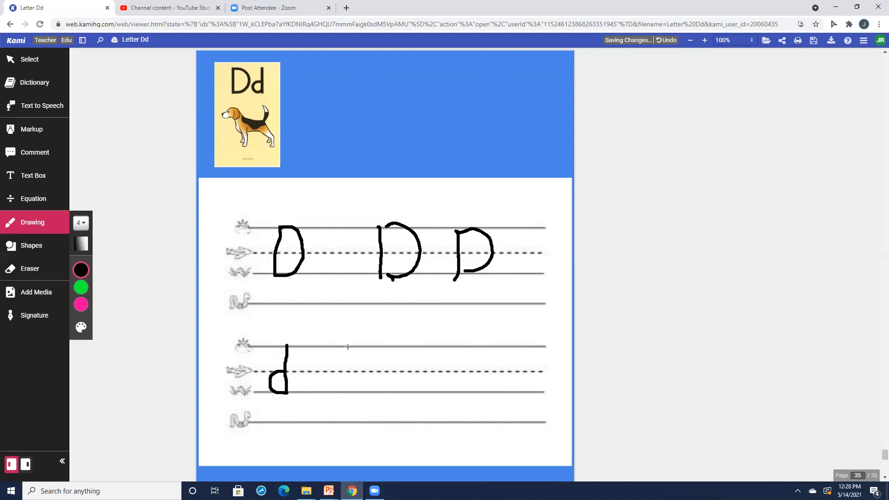
Step: Write the second lowercase d and start the stem of a third
{"action": "left_click_drag", "start_coordinate": [349, 346], "coordinate": [349, 391]}
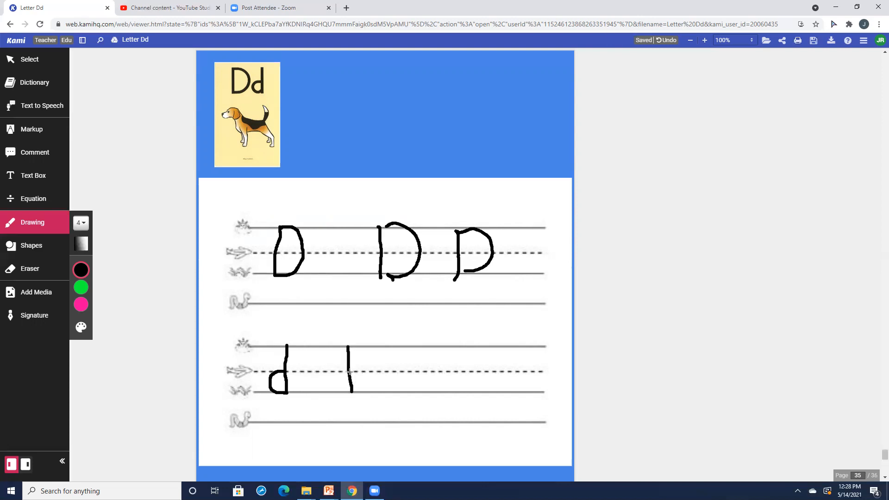
{"action": "left_click_drag", "start_coordinate": [349, 374], "coordinate": [326, 388]}
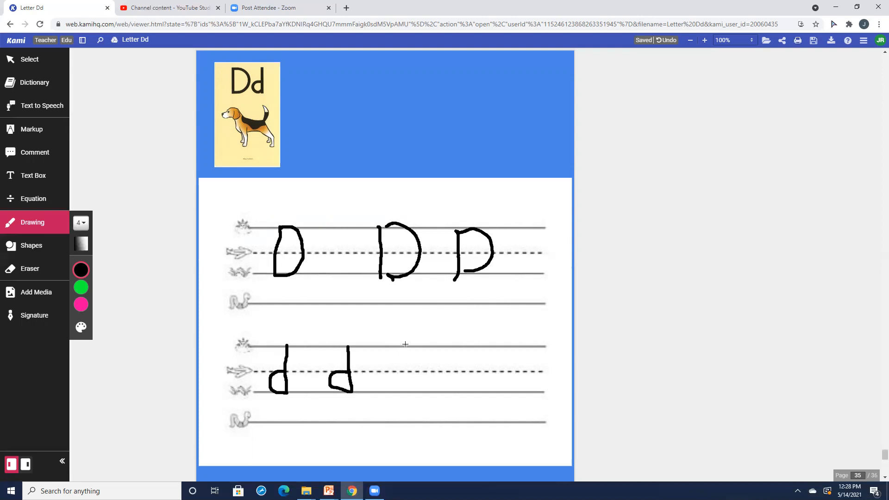
{"action": "left_click_drag", "start_coordinate": [404, 346], "coordinate": [405, 395]}
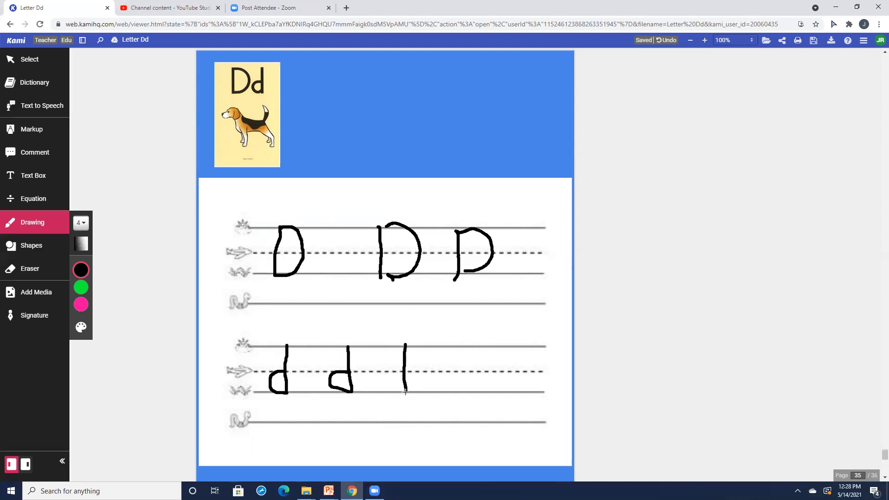